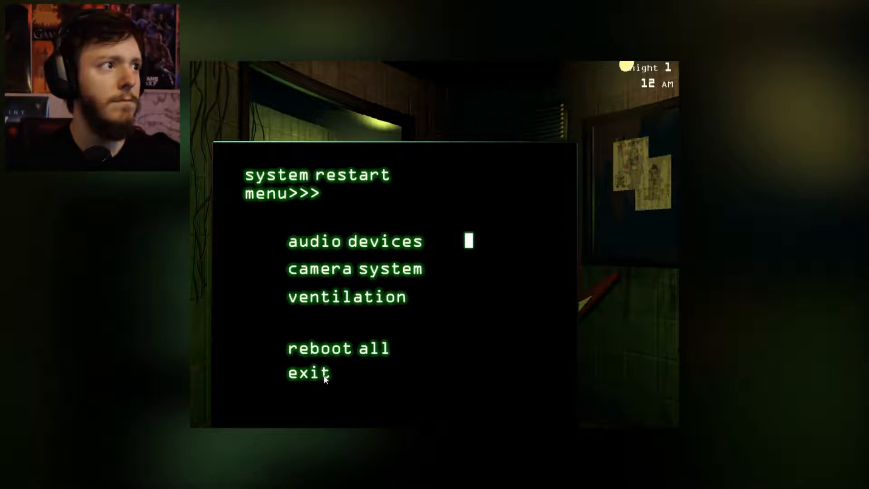
{"action": "mouse_move", "coordinate": [417, 278]}
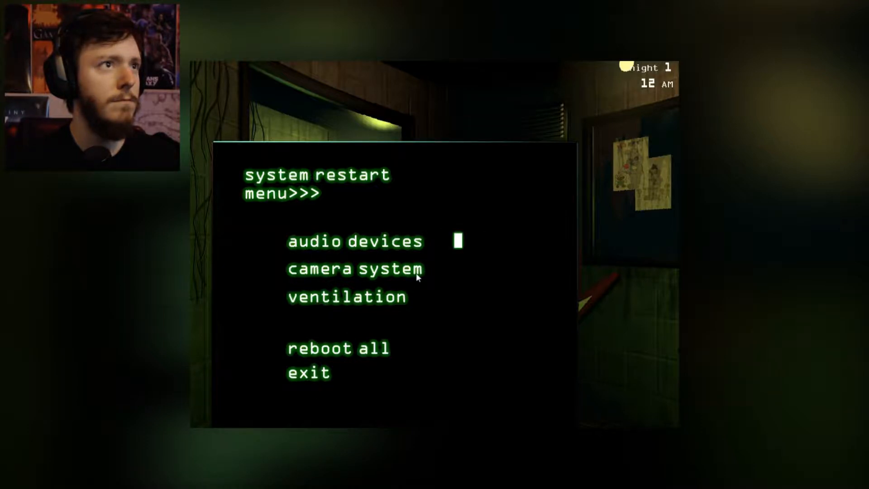
Exit the restart menu after the audio devices reboot, returning to the office at 1 AM.
{"action": "left_click", "coordinate": [308, 371]}
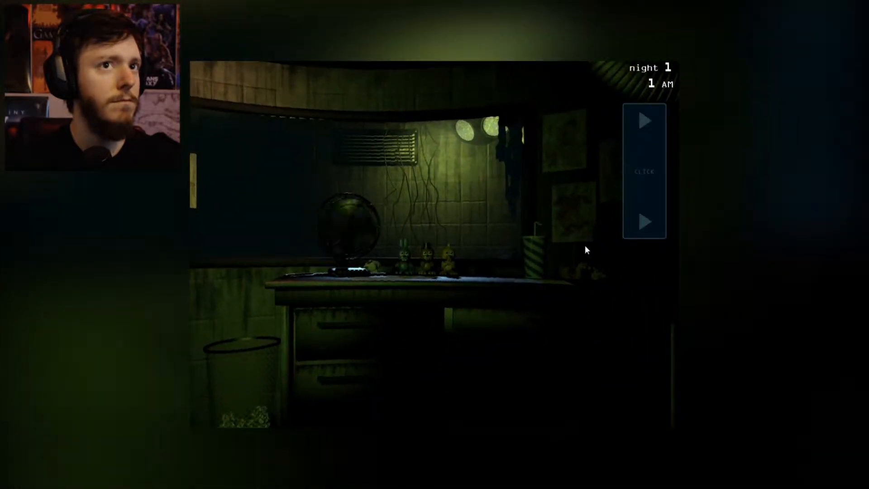
{"action": "left_click", "coordinate": [643, 221]}
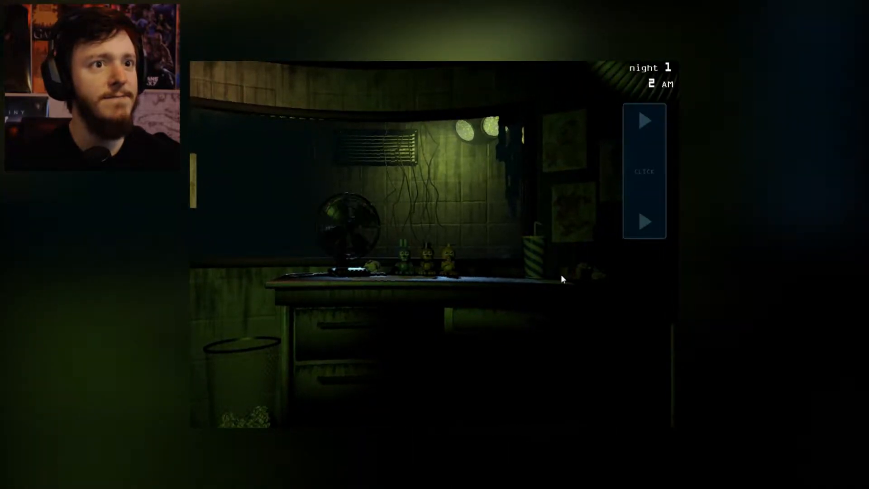
{"action": "left_click", "coordinate": [644, 121]}
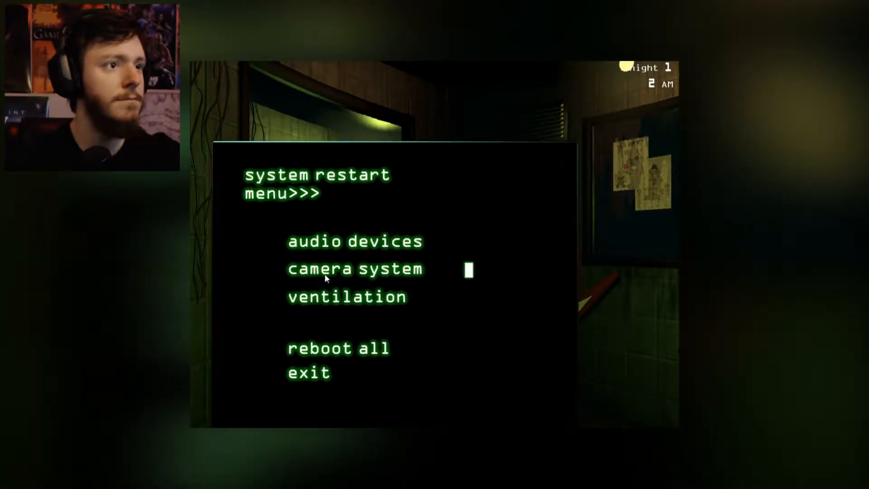
{"action": "mouse_move", "coordinate": [299, 375]}
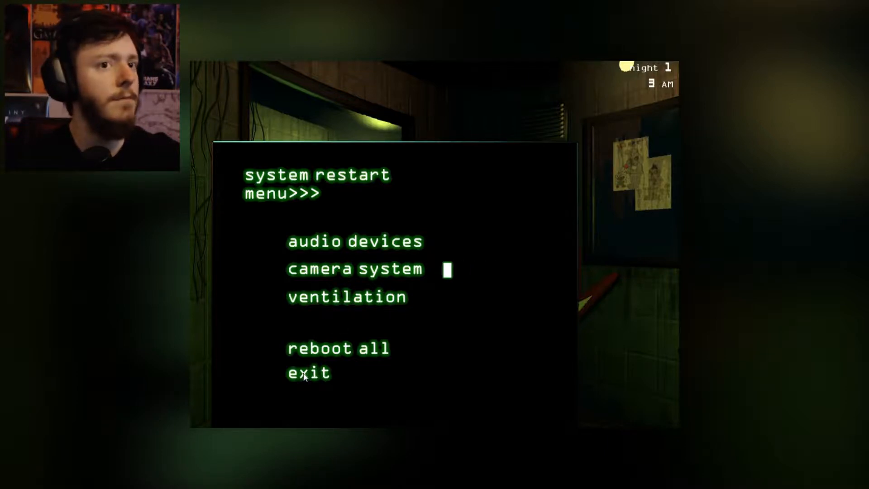
Exit the system restart menu once the camera system has rebooted.
{"action": "left_click", "coordinate": [308, 371]}
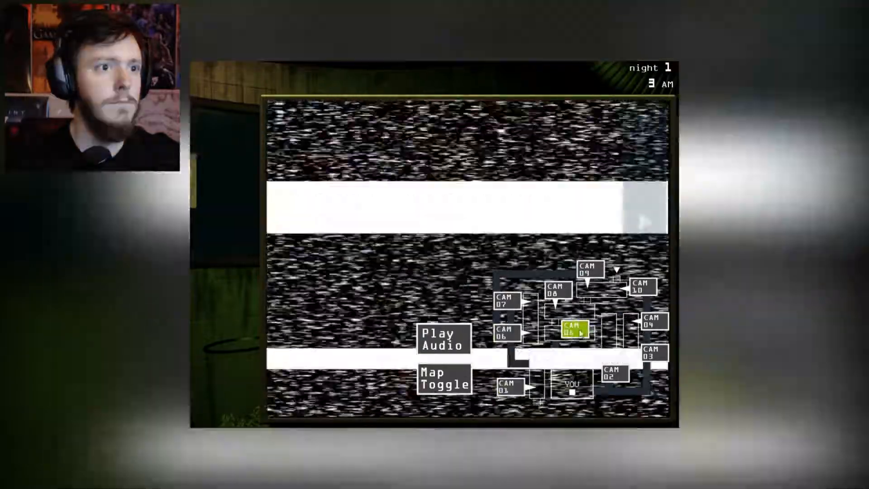
Check cameras 07, 08 and 03, then bring up the ventilation camera map.
{"action": "left_click", "coordinate": [507, 301]}
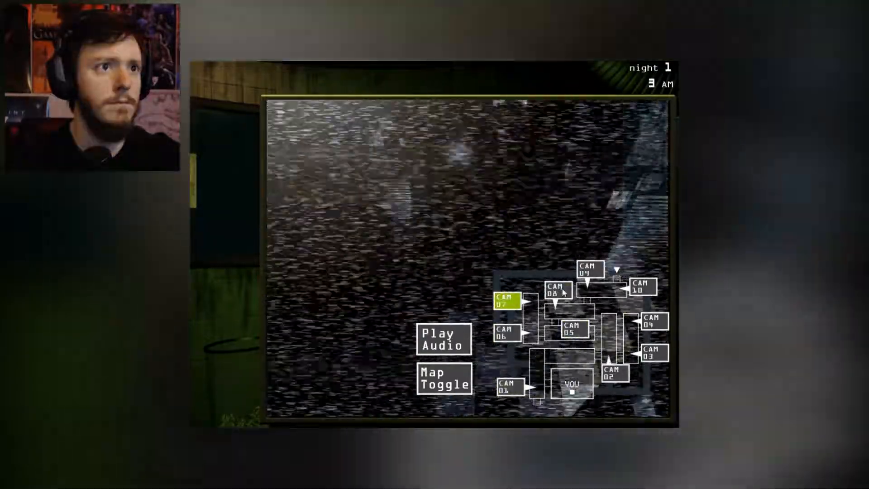
{"action": "left_click", "coordinate": [589, 269]}
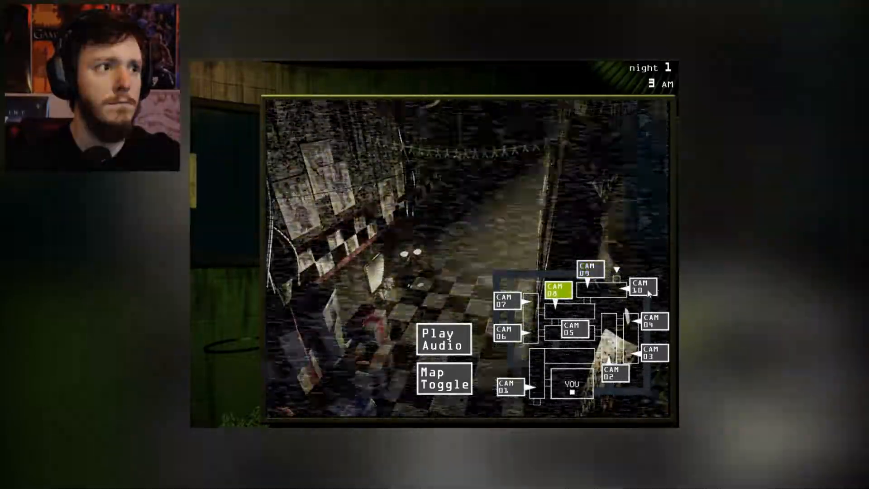
{"action": "left_click", "coordinate": [642, 286]}
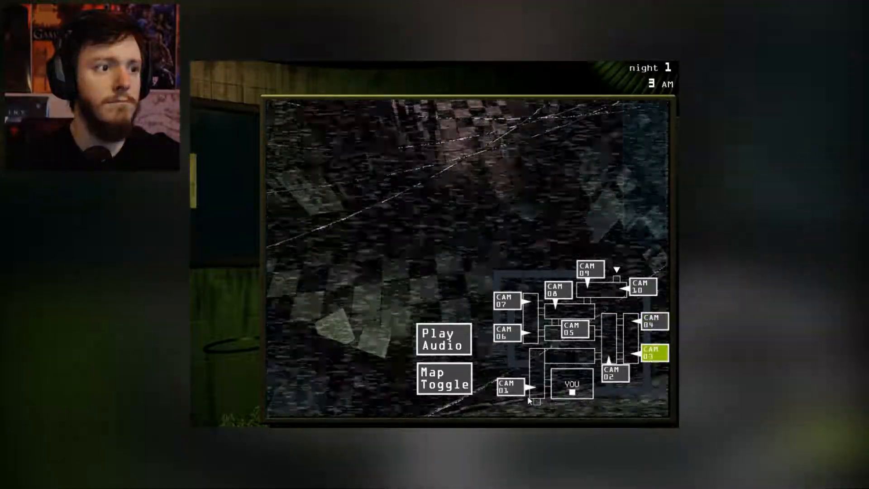
{"action": "left_click", "coordinate": [444, 379]}
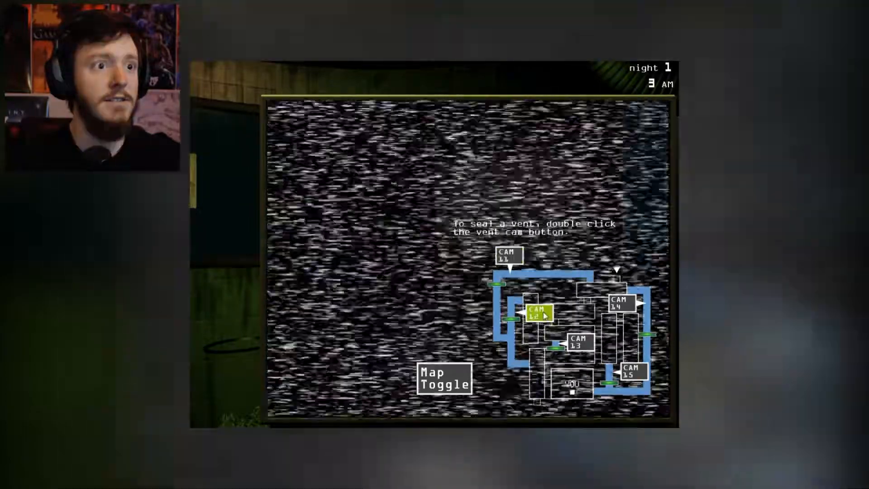
View vent camera 15 and seal that vent.
{"action": "left_click", "coordinate": [578, 341]}
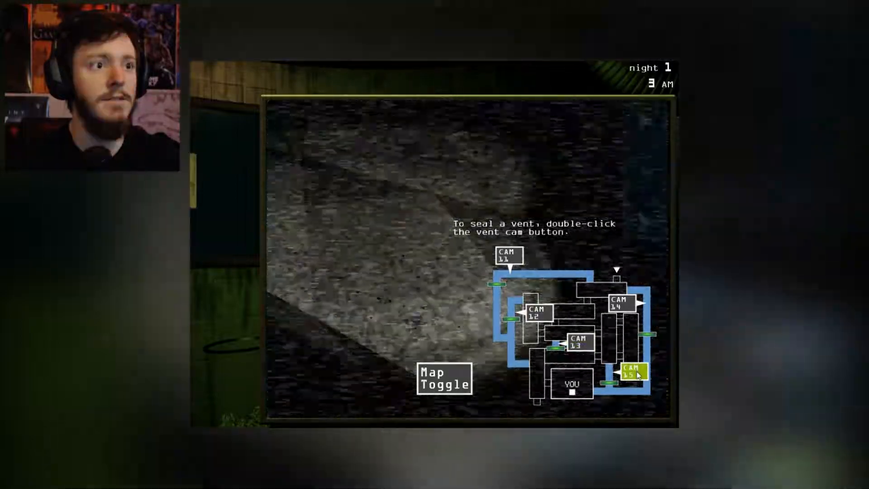
{"action": "double_click", "coordinate": [632, 370]}
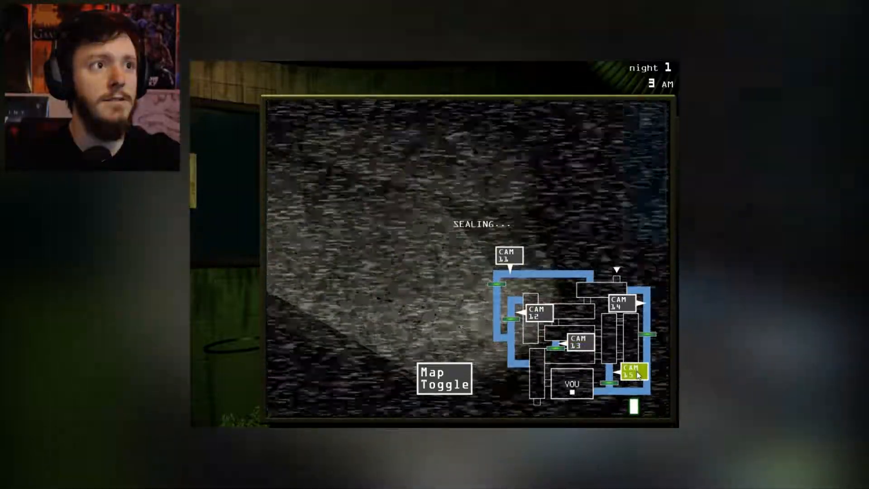
{"action": "double_click", "coordinate": [634, 372]}
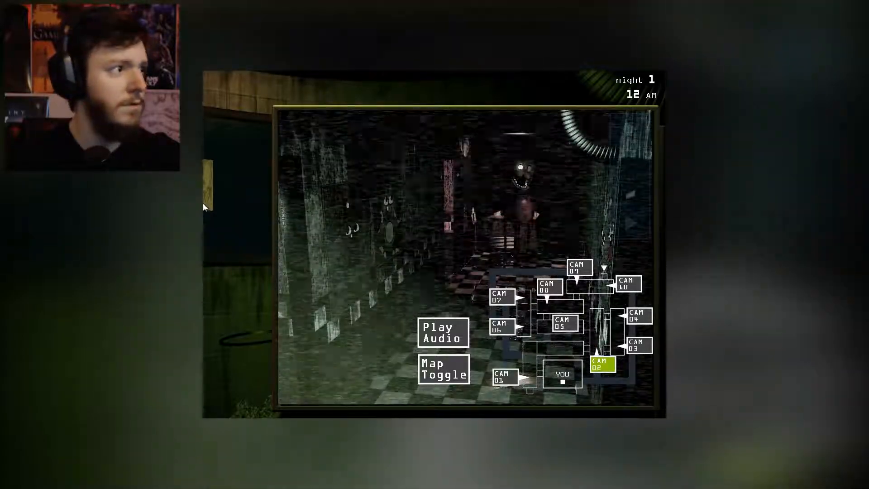
Check building cameras 01, 04 and 07, then bring camera 15's vent feed back up.
{"action": "left_click", "coordinate": [503, 377]}
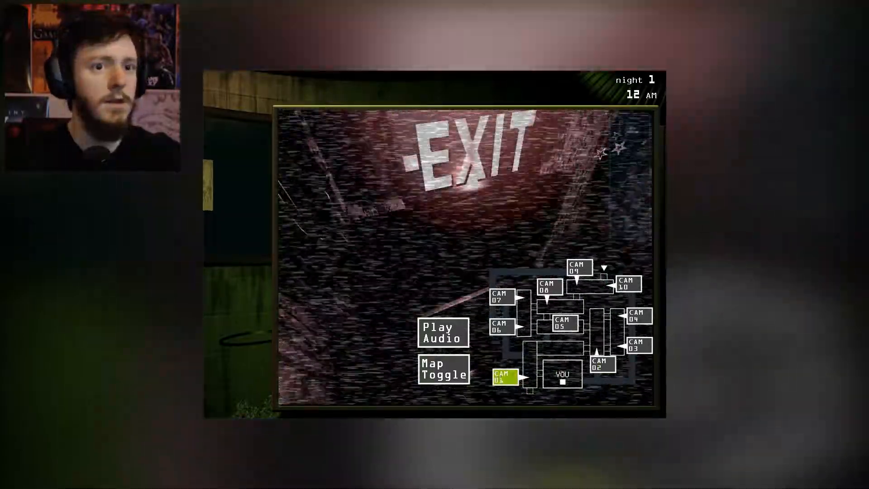
{"action": "left_click", "coordinate": [600, 363]}
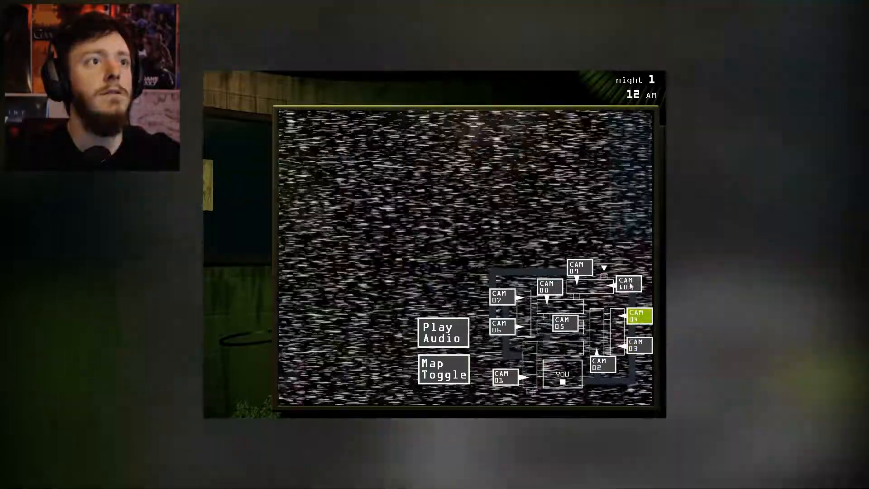
{"action": "left_click", "coordinate": [626, 284]}
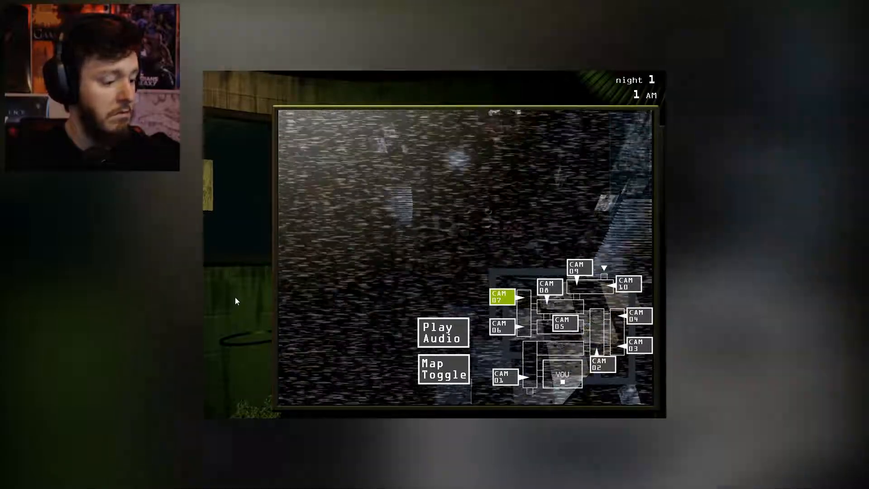
{"action": "left_click", "coordinate": [601, 364]}
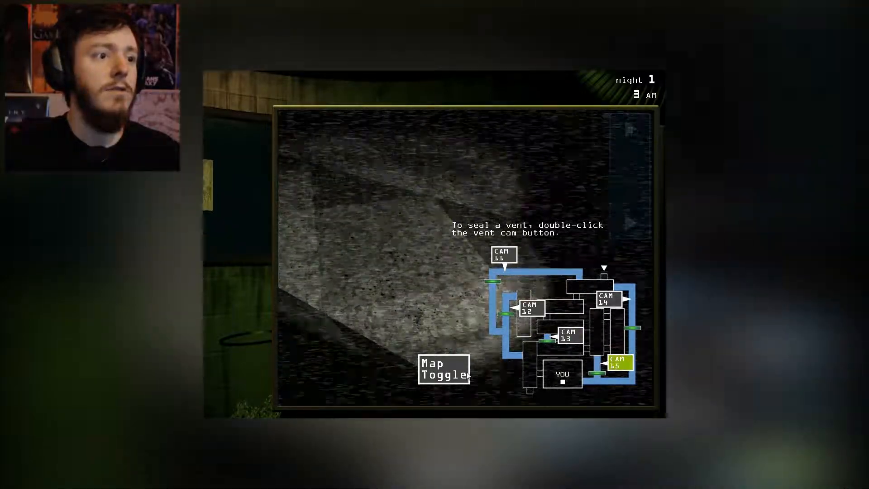
Leave the ventilation camera map on the way to the system restart menu.
{"action": "left_click", "coordinate": [443, 369]}
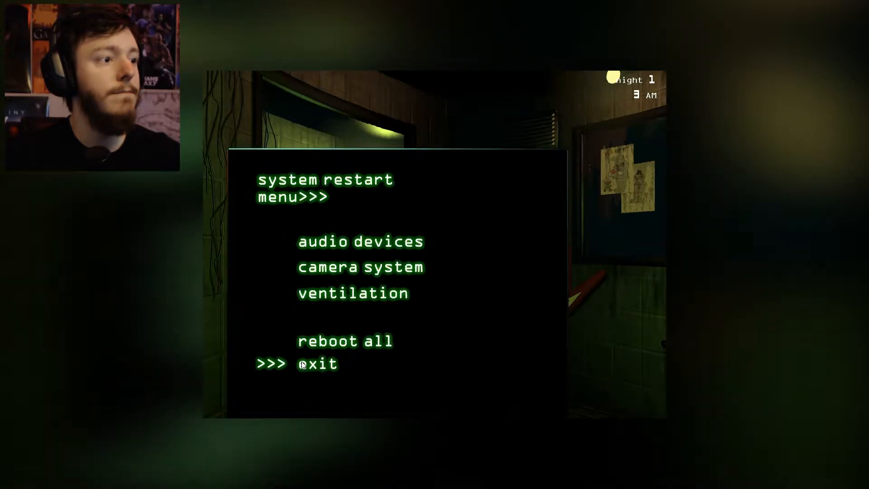
Exit the restart menu and hold out until 6 AM brings the 2nd Night.
{"action": "left_click", "coordinate": [318, 363]}
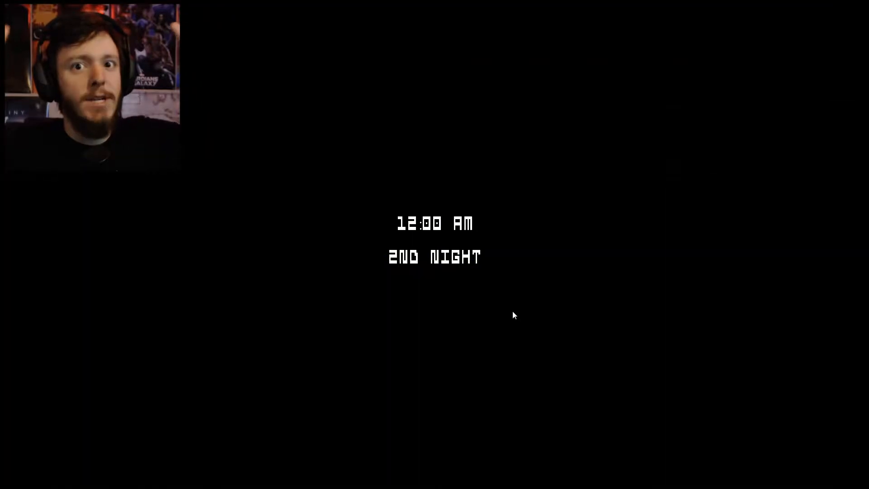
{"action": "mouse_move", "coordinate": [558, 311]}
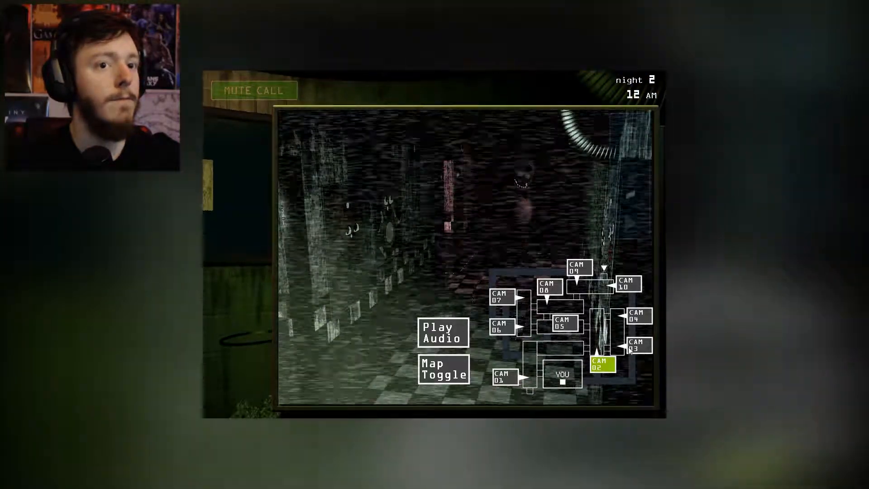
Check building cameras 10, 05, 06 and 01 in turn.
{"action": "left_click", "coordinate": [636, 345]}
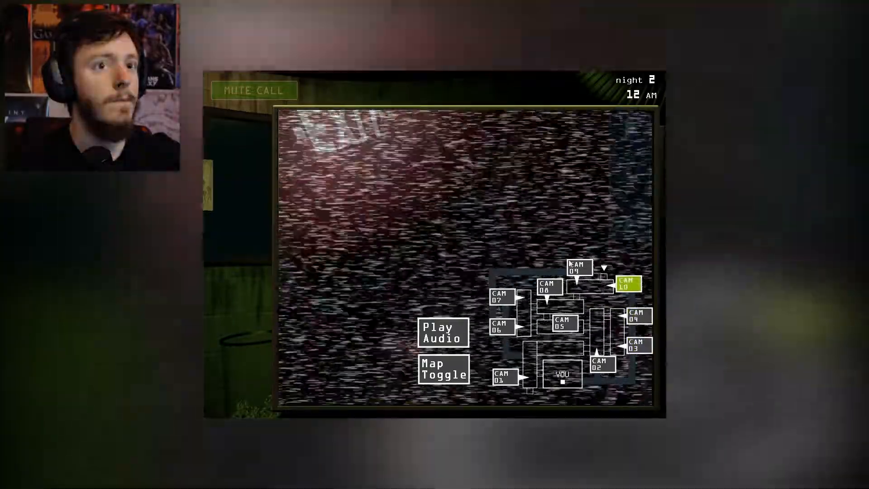
{"action": "left_click", "coordinate": [548, 287]}
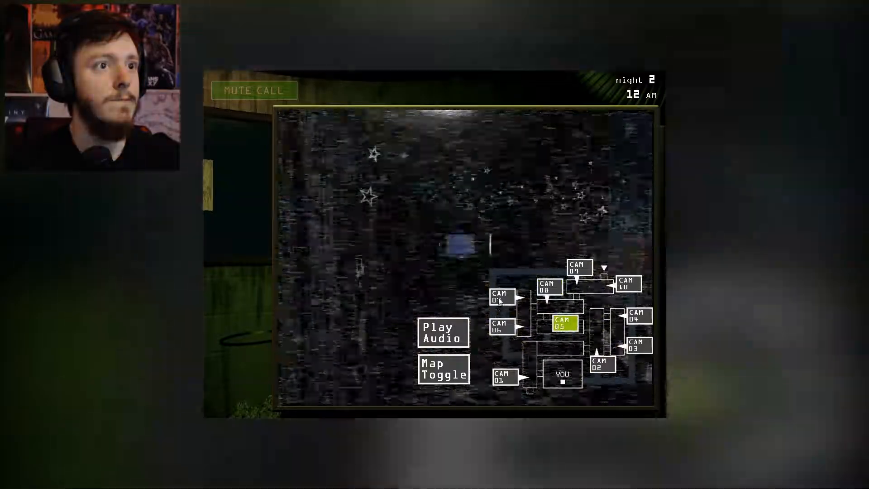
{"action": "left_click", "coordinate": [501, 326]}
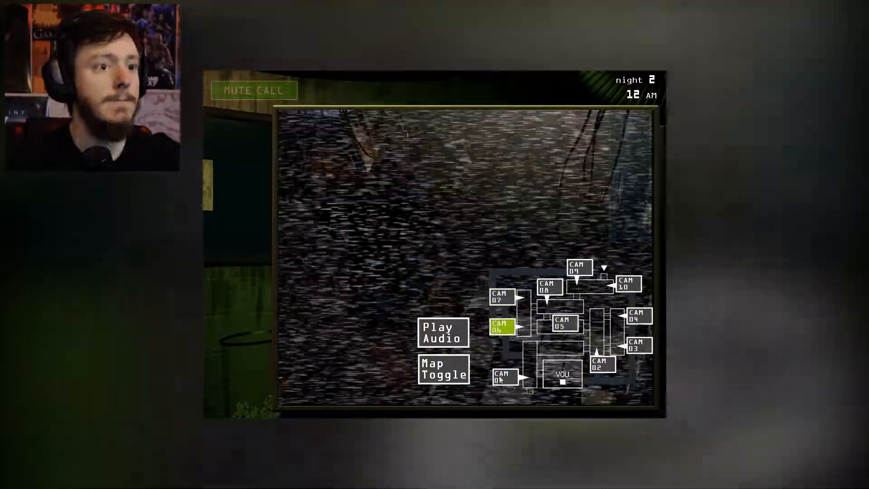
{"action": "left_click", "coordinate": [600, 364]}
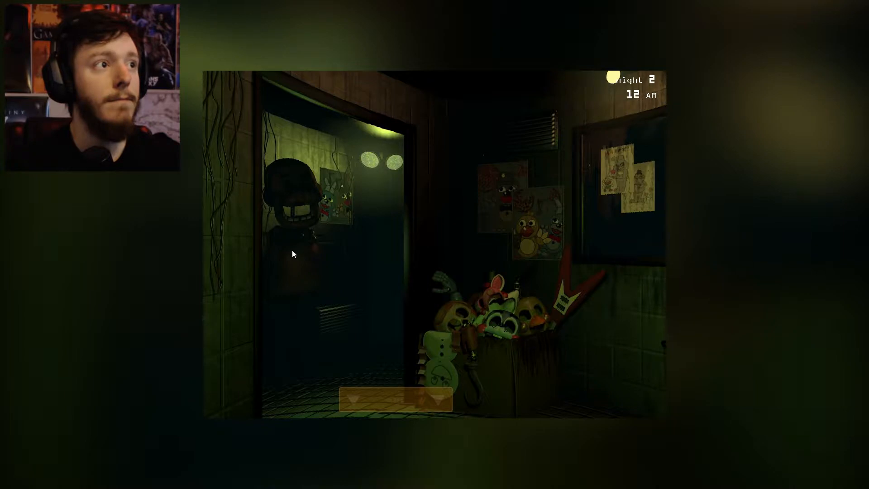
{"action": "mouse_move", "coordinate": [474, 280]}
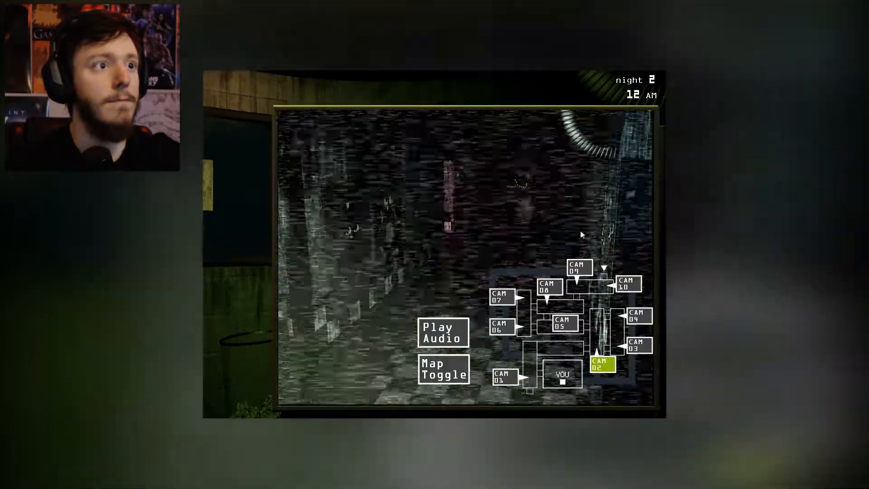
Cycle through cameras 01, 06, 05, 07, 08, 09 and 10, then switch to vent cameras.
{"action": "left_click", "coordinate": [503, 377]}
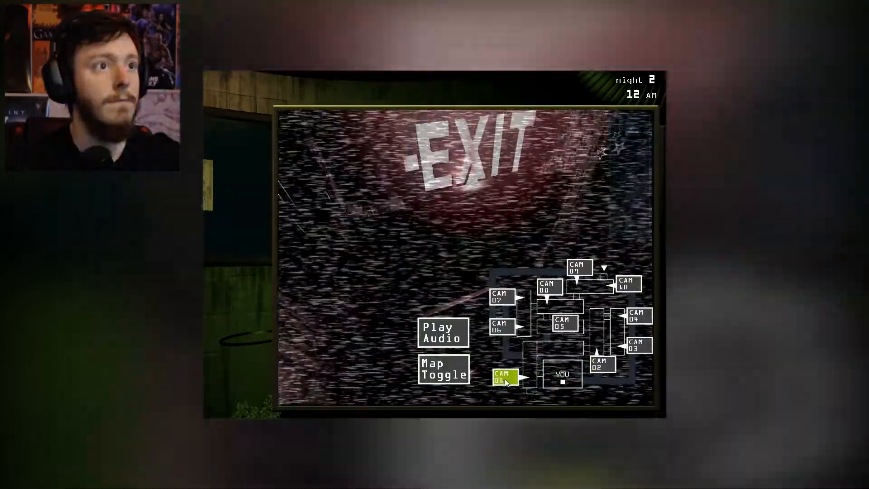
{"action": "left_click", "coordinate": [501, 325]}
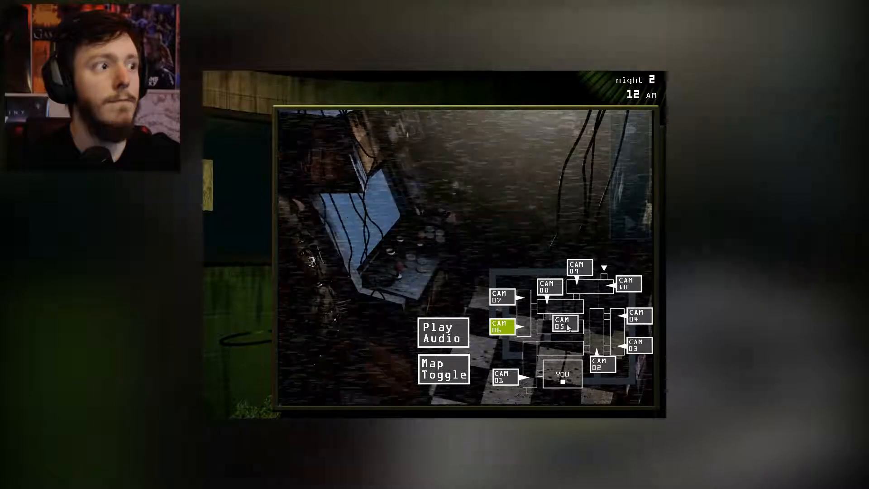
{"action": "left_click", "coordinate": [563, 323]}
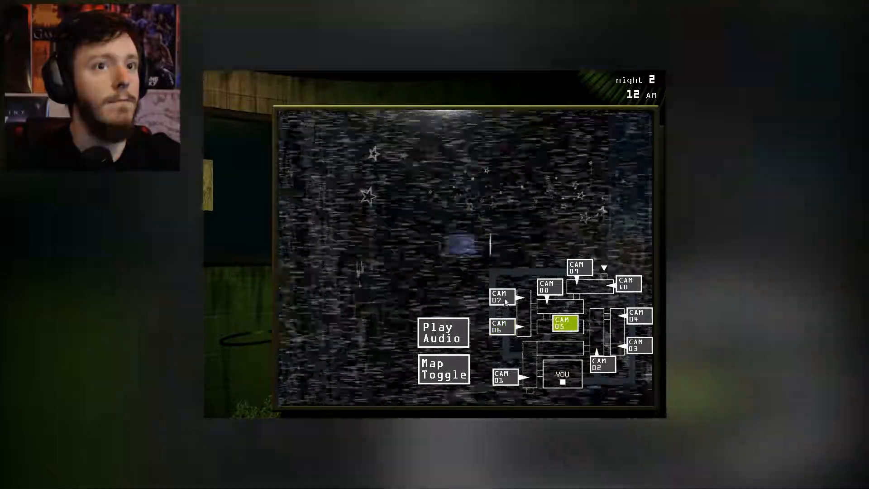
{"action": "left_click", "coordinate": [501, 295]}
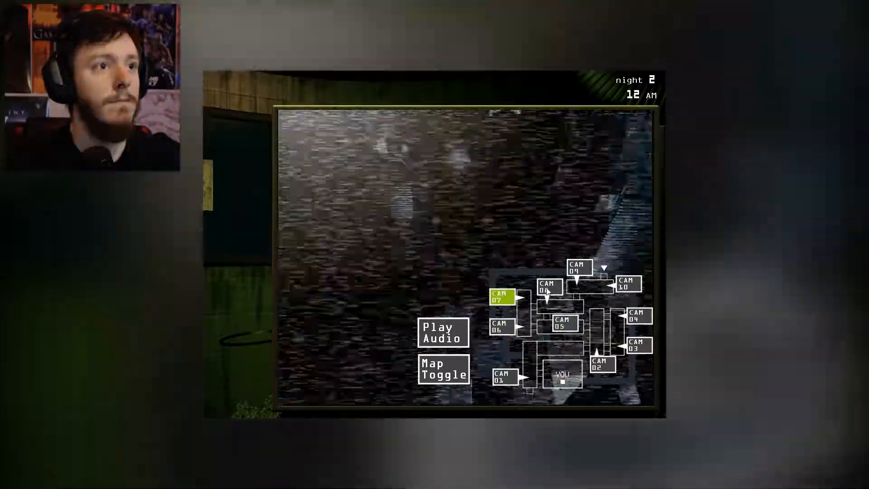
{"action": "left_click", "coordinate": [548, 287]}
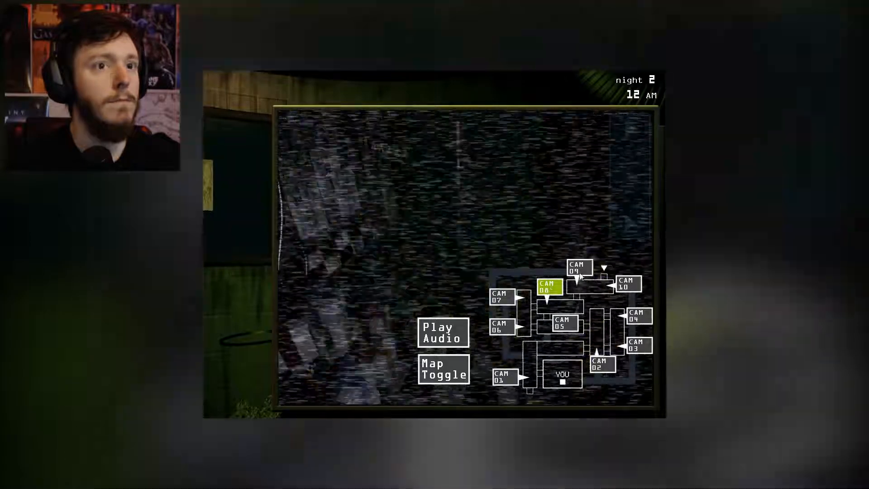
{"action": "left_click", "coordinate": [578, 269]}
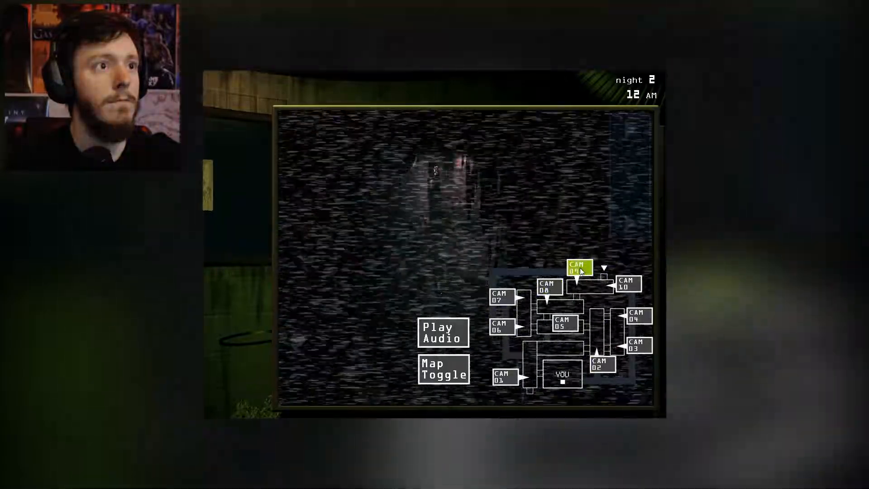
{"action": "left_click", "coordinate": [626, 284]}
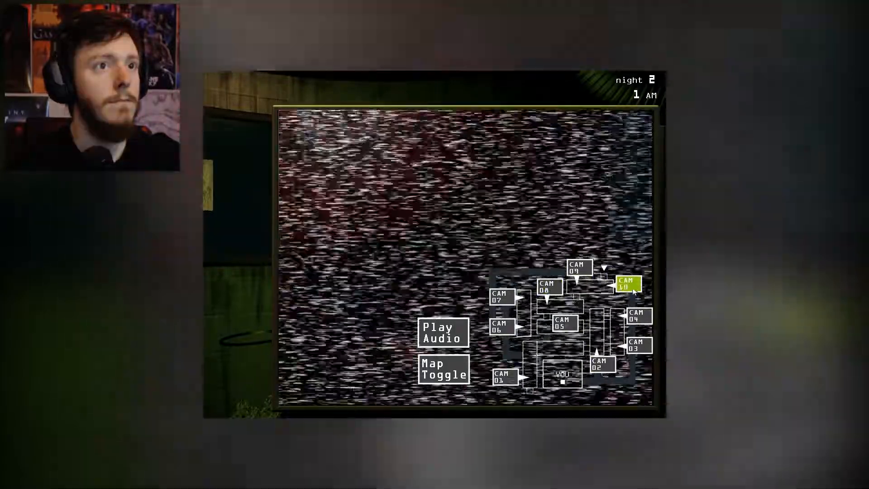
{"action": "left_click", "coordinate": [637, 318]}
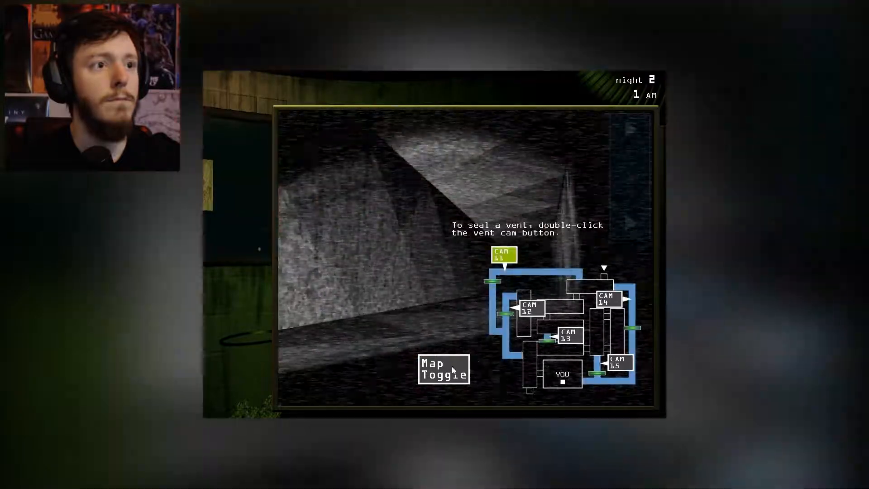
Toggle back to the building camera map, where camera 03 shows an audio error.
{"action": "left_click", "coordinate": [566, 336]}
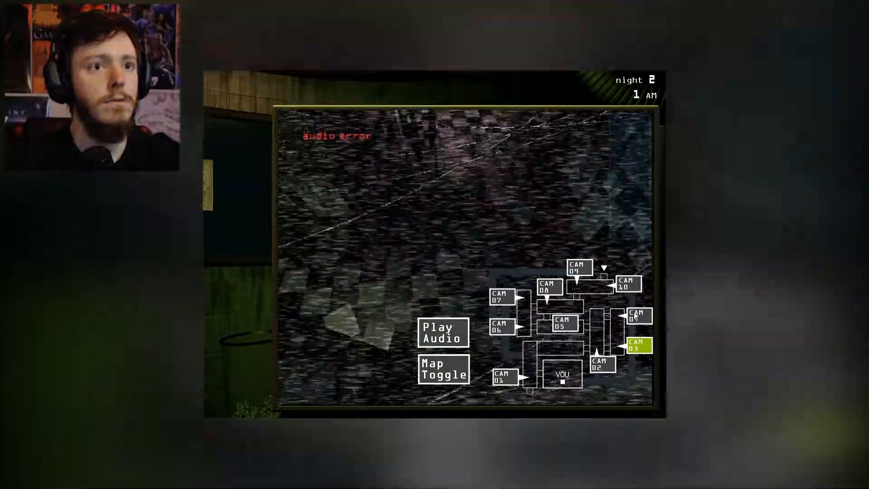
Check cameras 10, 05, 07, 06 and 03, then lower the monitor to the office.
{"action": "left_click", "coordinate": [626, 283]}
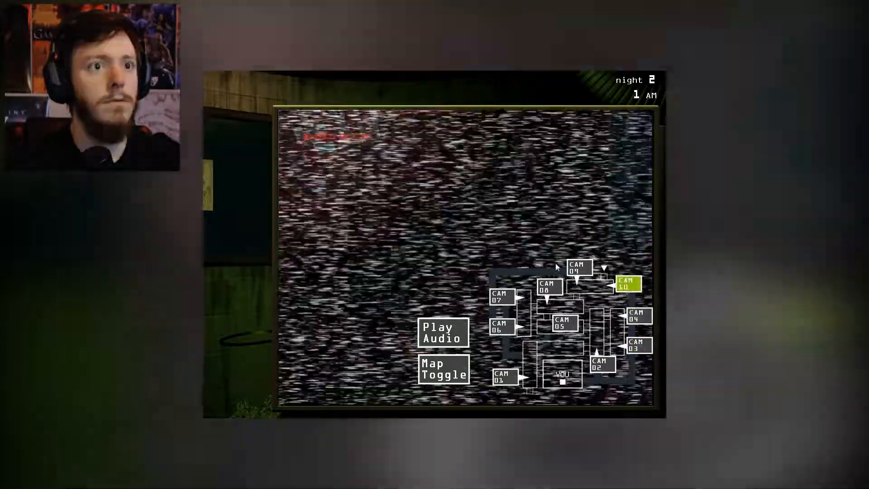
{"action": "left_click", "coordinate": [579, 268]}
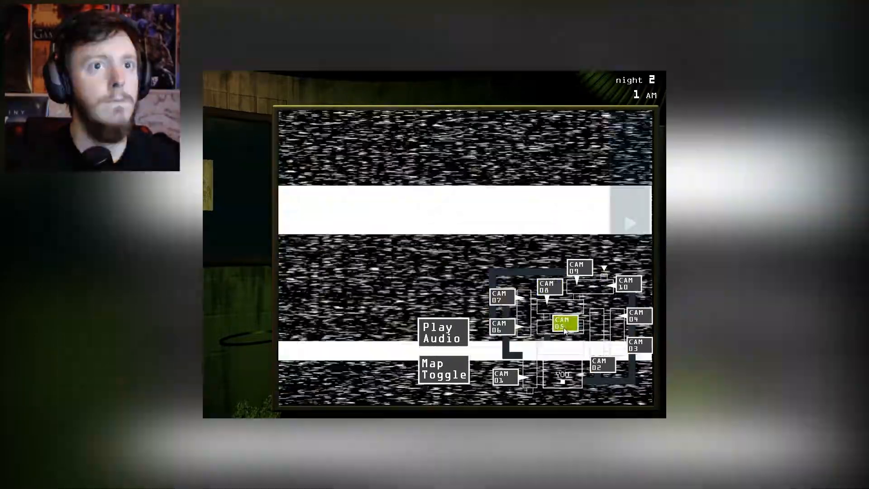
{"action": "left_click", "coordinate": [500, 296]}
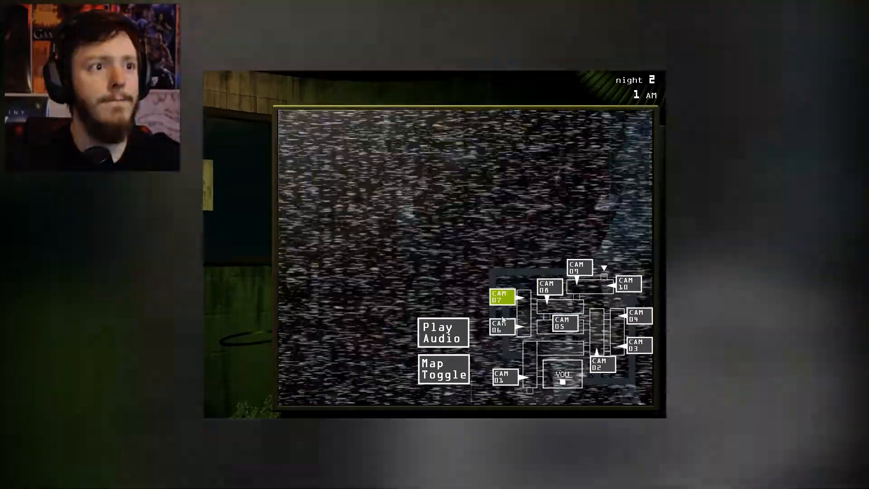
{"action": "left_click", "coordinate": [499, 326]}
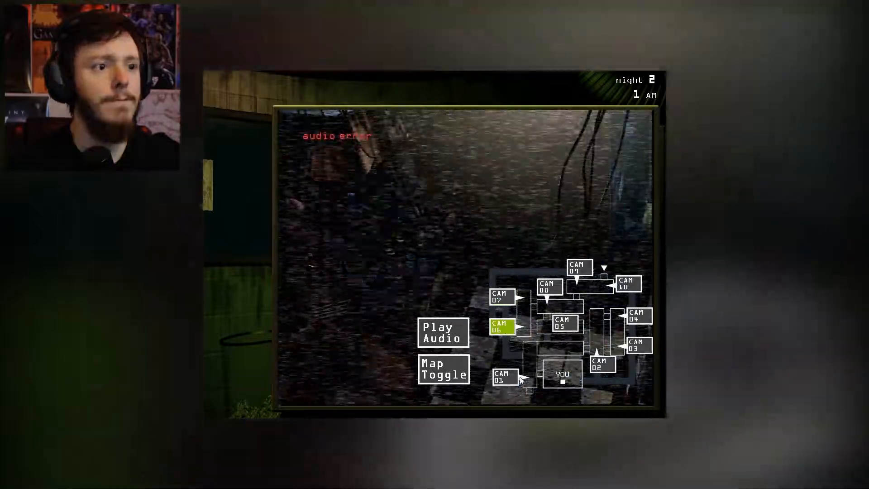
{"action": "left_click", "coordinate": [502, 376]}
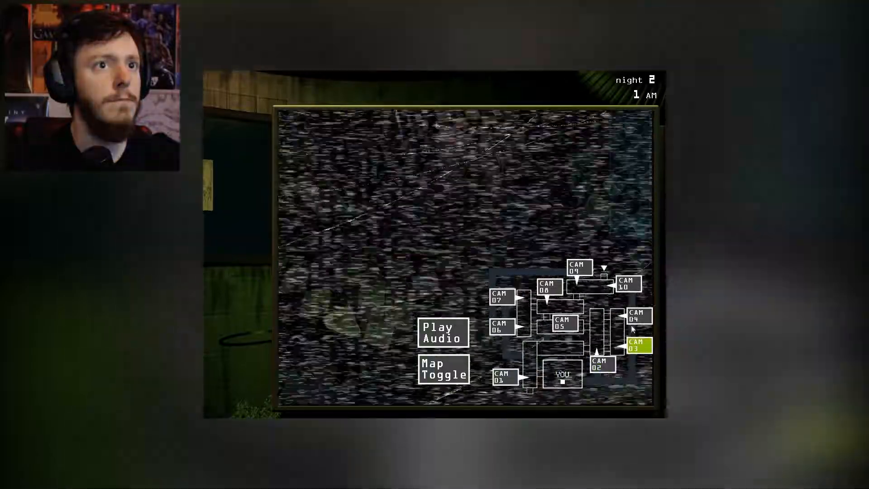
{"action": "left_click", "coordinate": [637, 315]}
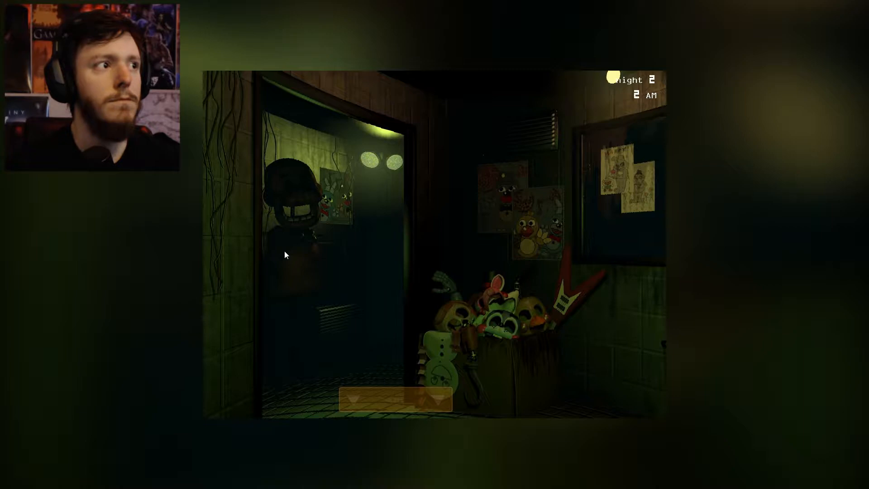
{"action": "mouse_move", "coordinate": [453, 355]}
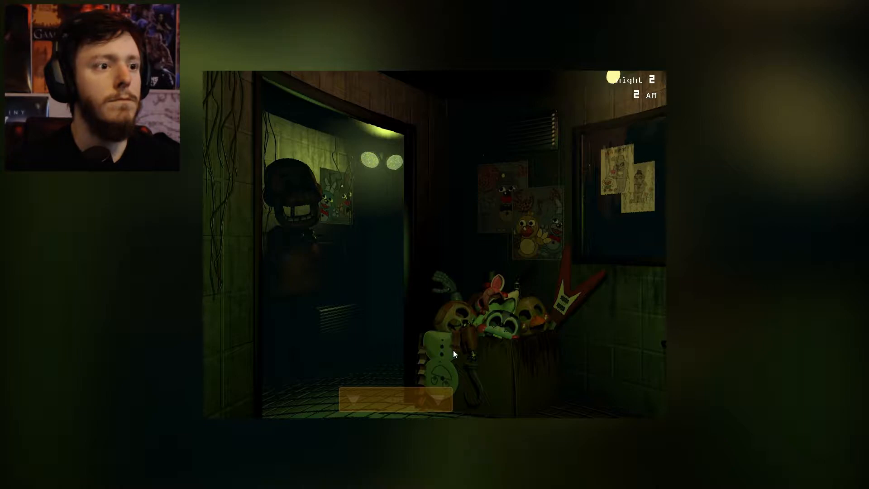
{"action": "mouse_move", "coordinate": [495, 370]}
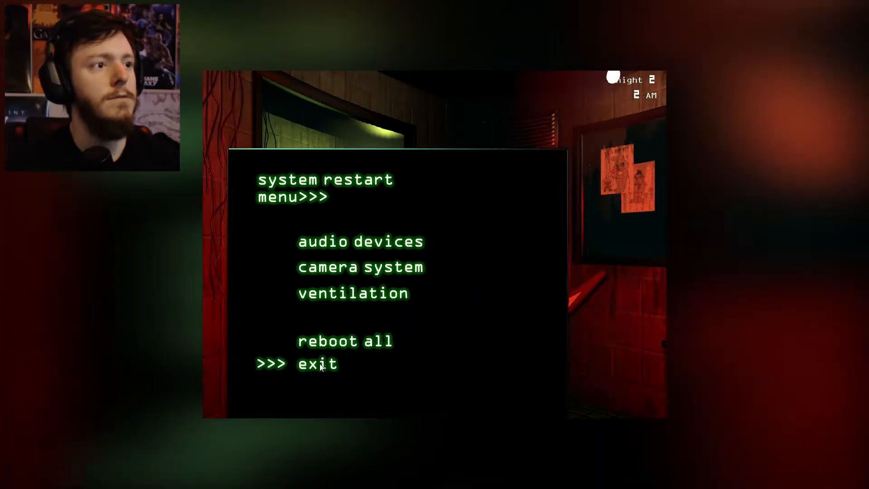
Exit the system restart menu.
{"action": "left_click", "coordinate": [317, 363]}
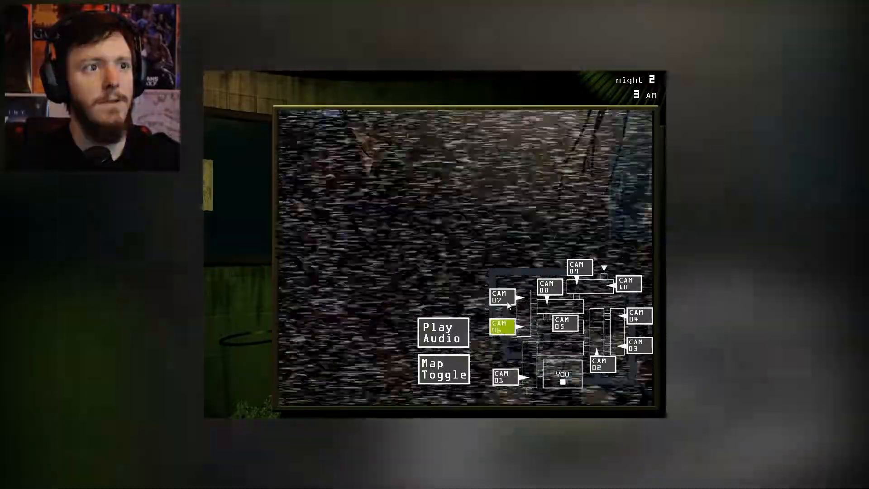
View cameras 08 and 10, then lower the monitor to see Springtrap at the window.
{"action": "left_click", "coordinate": [548, 285]}
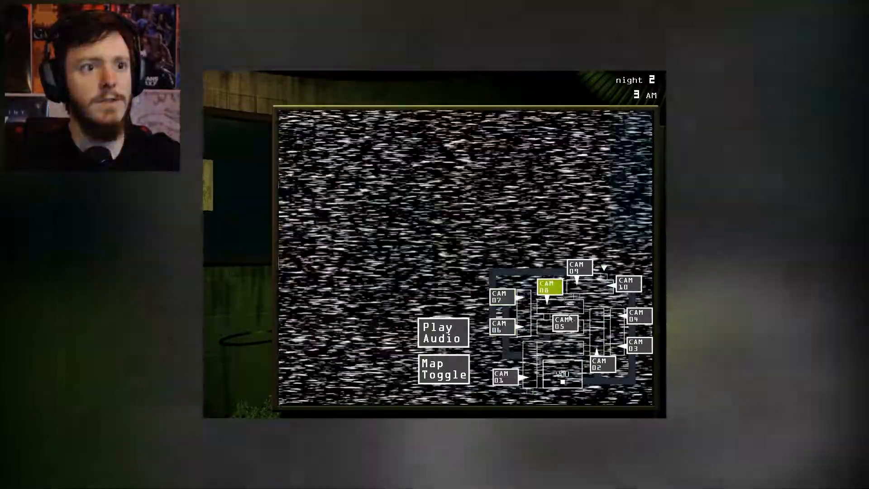
{"action": "left_click", "coordinate": [561, 324]}
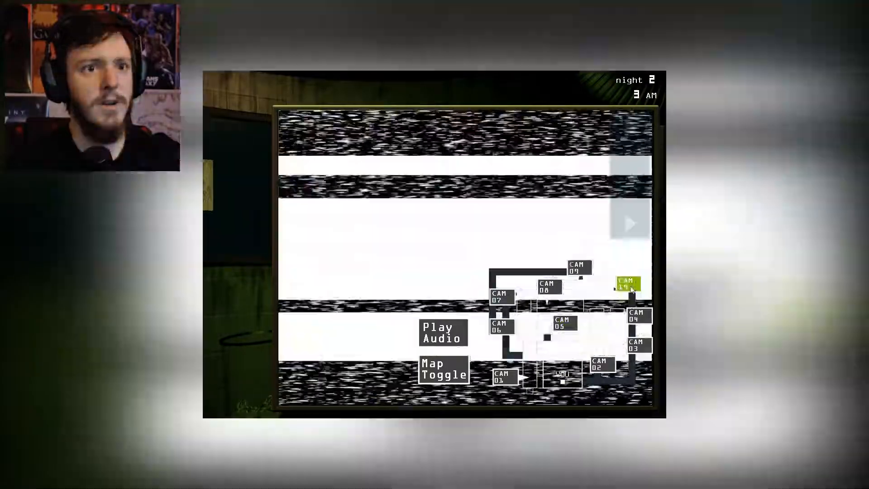
{"action": "left_click", "coordinate": [637, 316]}
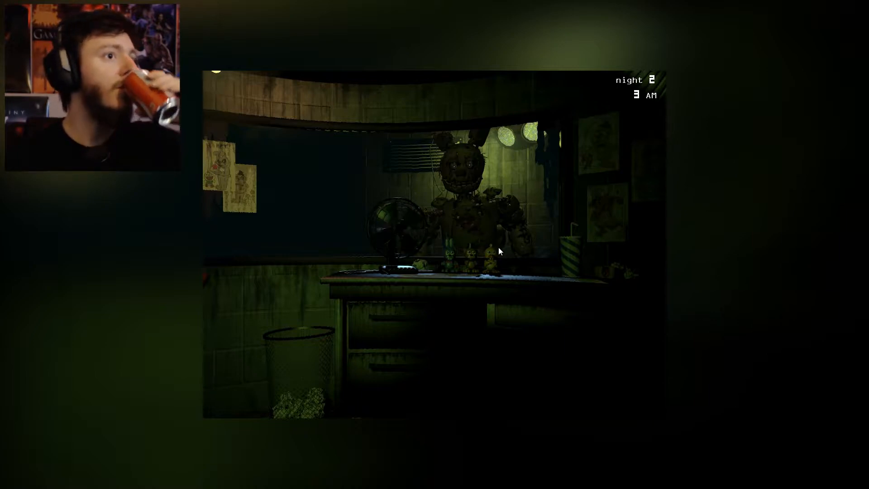
{"action": "mouse_move", "coordinate": [479, 286]}
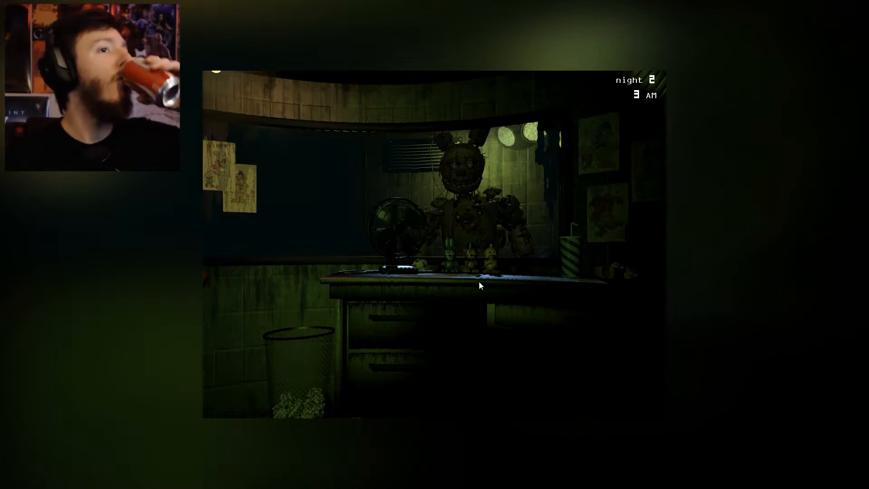
{"action": "mouse_move", "coordinate": [435, 327]}
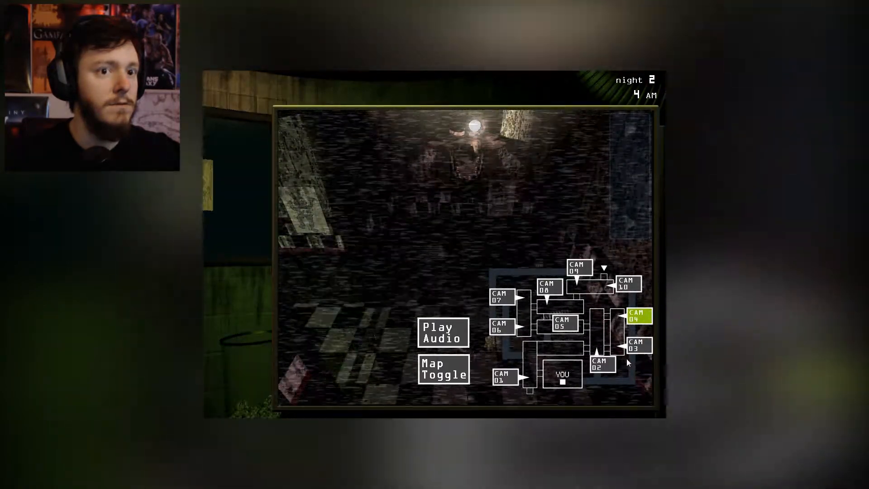
Switch the monitor to camera 01.
{"action": "left_click", "coordinate": [501, 377]}
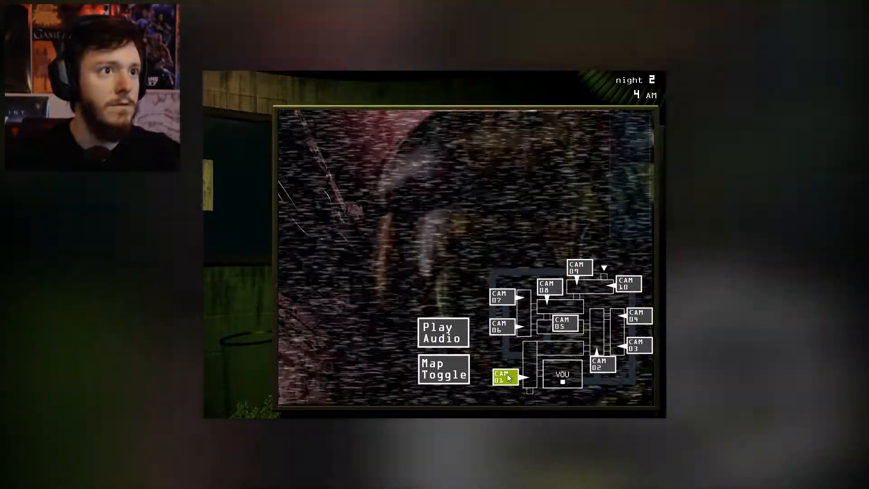